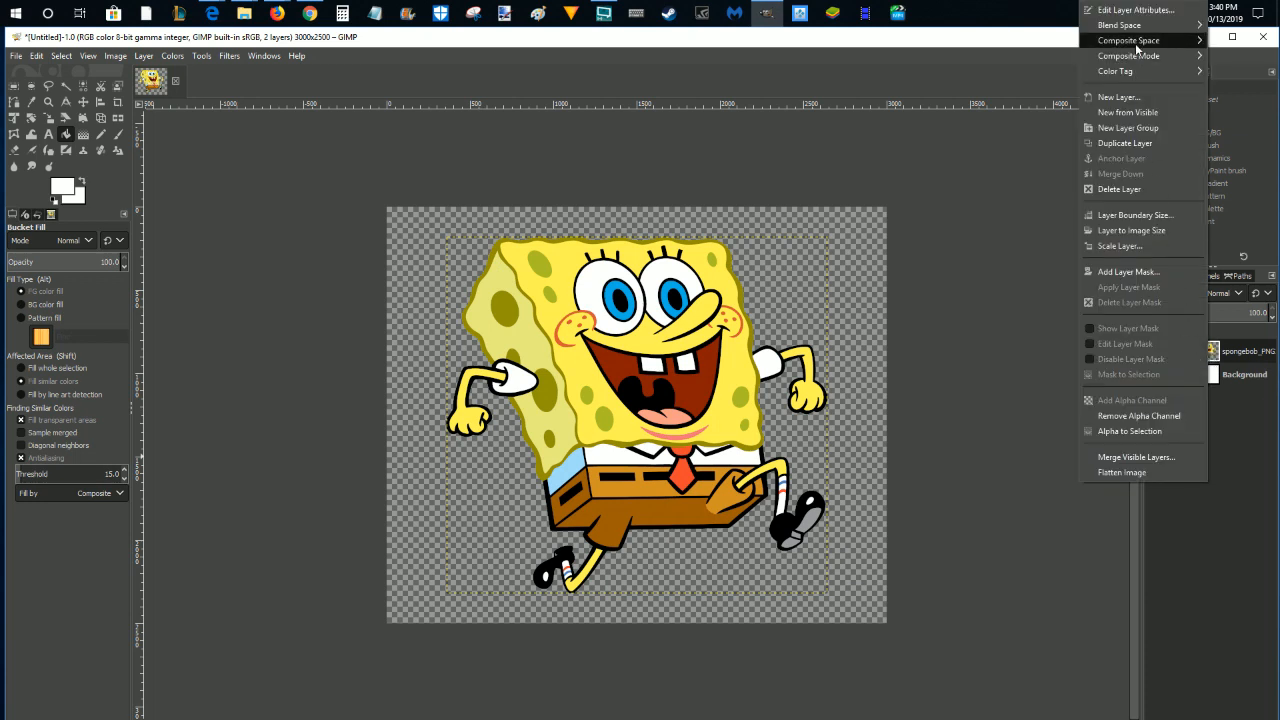
mouse_move(1130, 431)
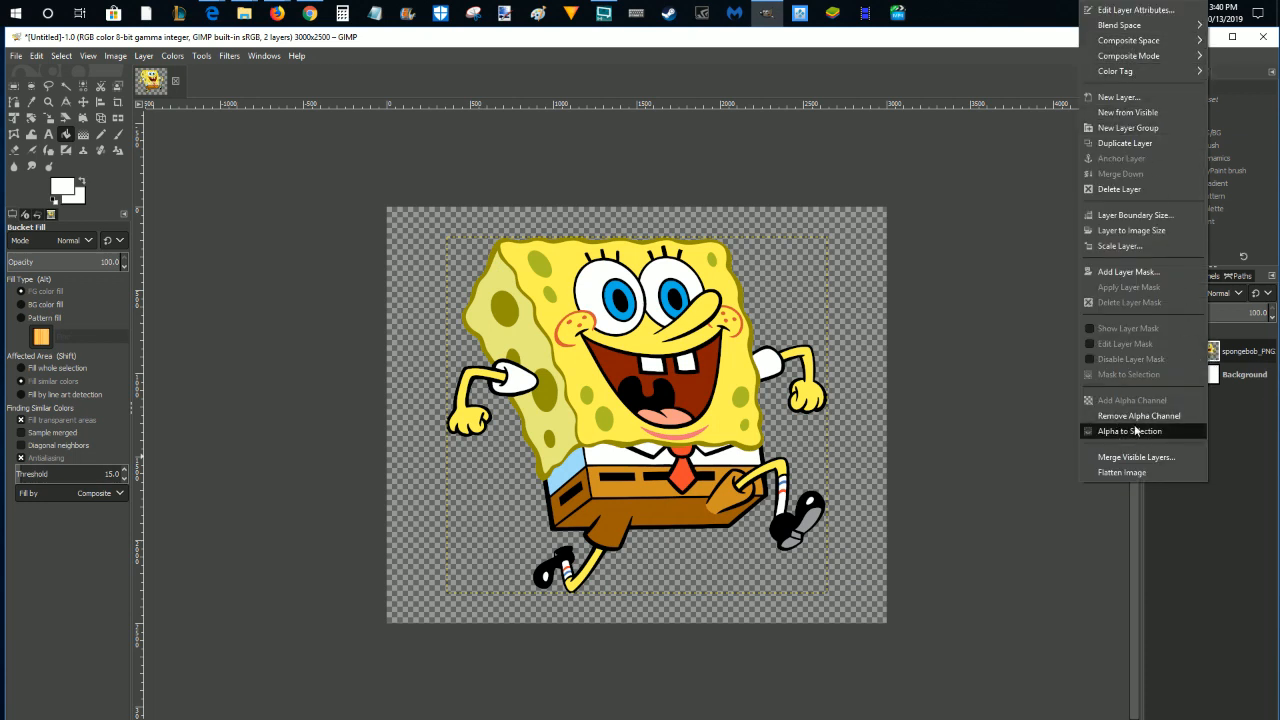
- Use Alpha to Selection on the spongebob layer to select the character's outline
left_click(1129, 431)
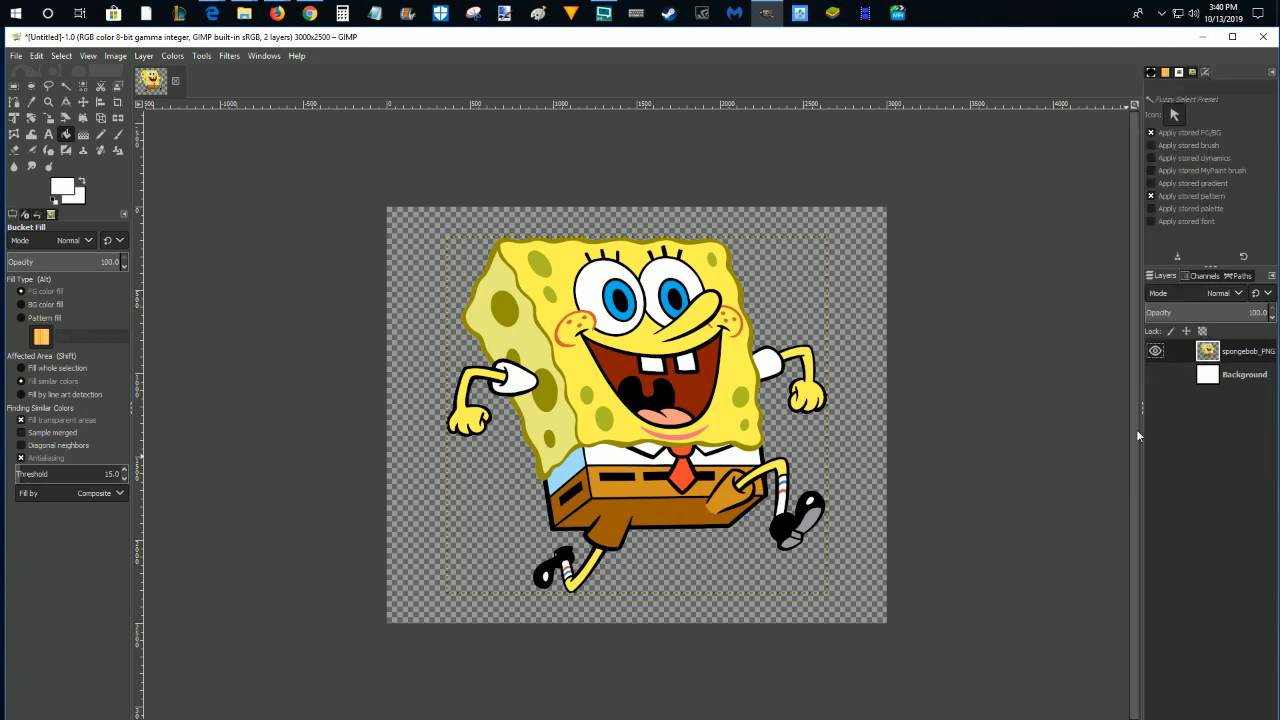
left_click(490, 270)
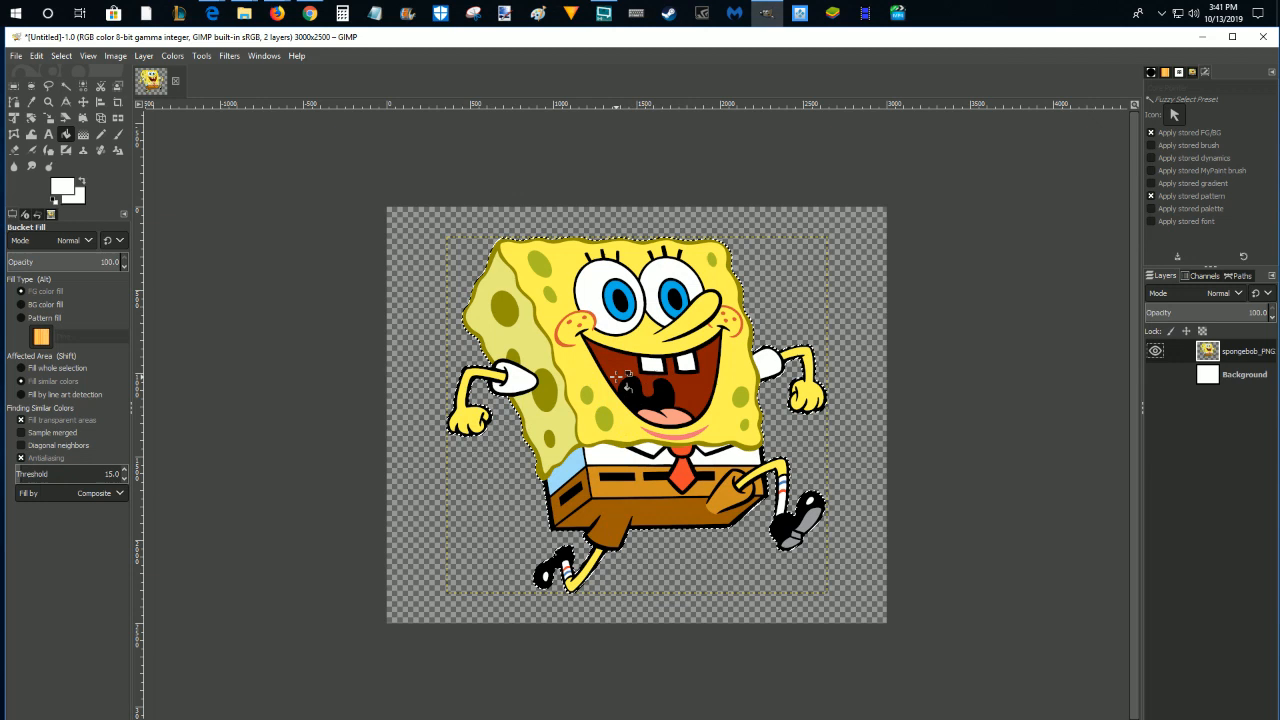
- Grow the SpongeBob selection by 35 px from the canvas Select menu
right_click(625, 383)
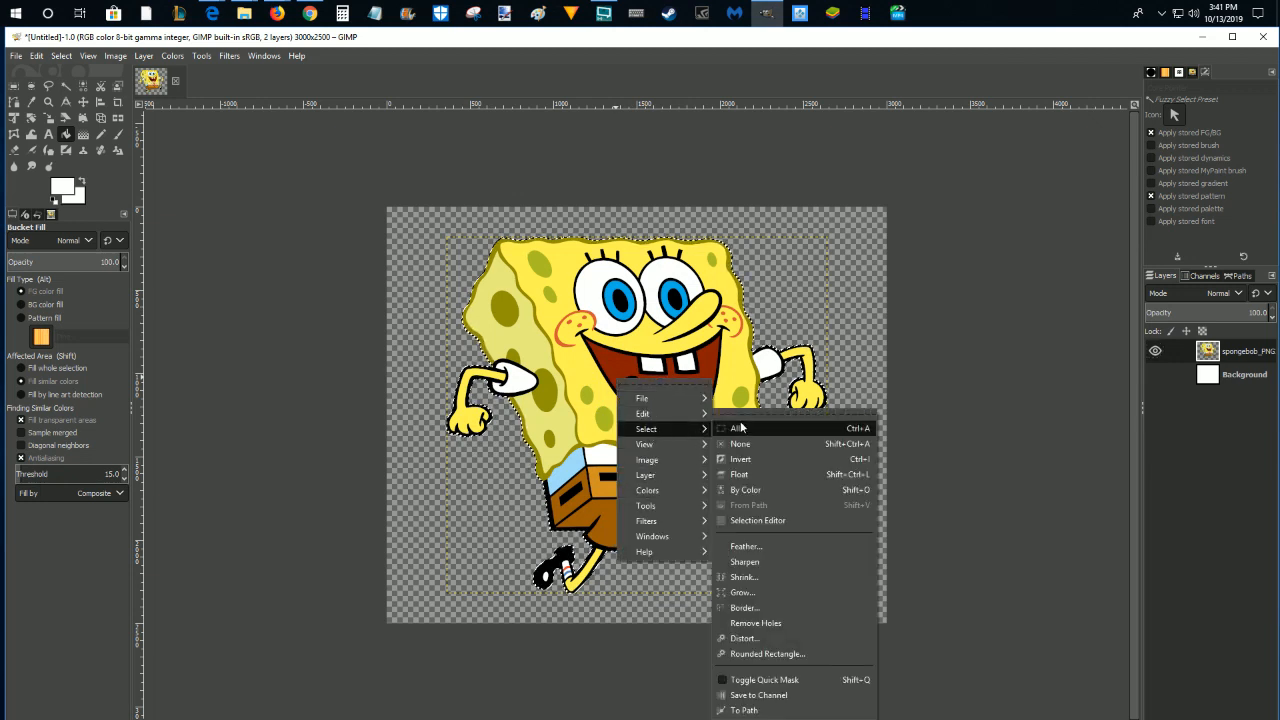
left_click(742, 592)
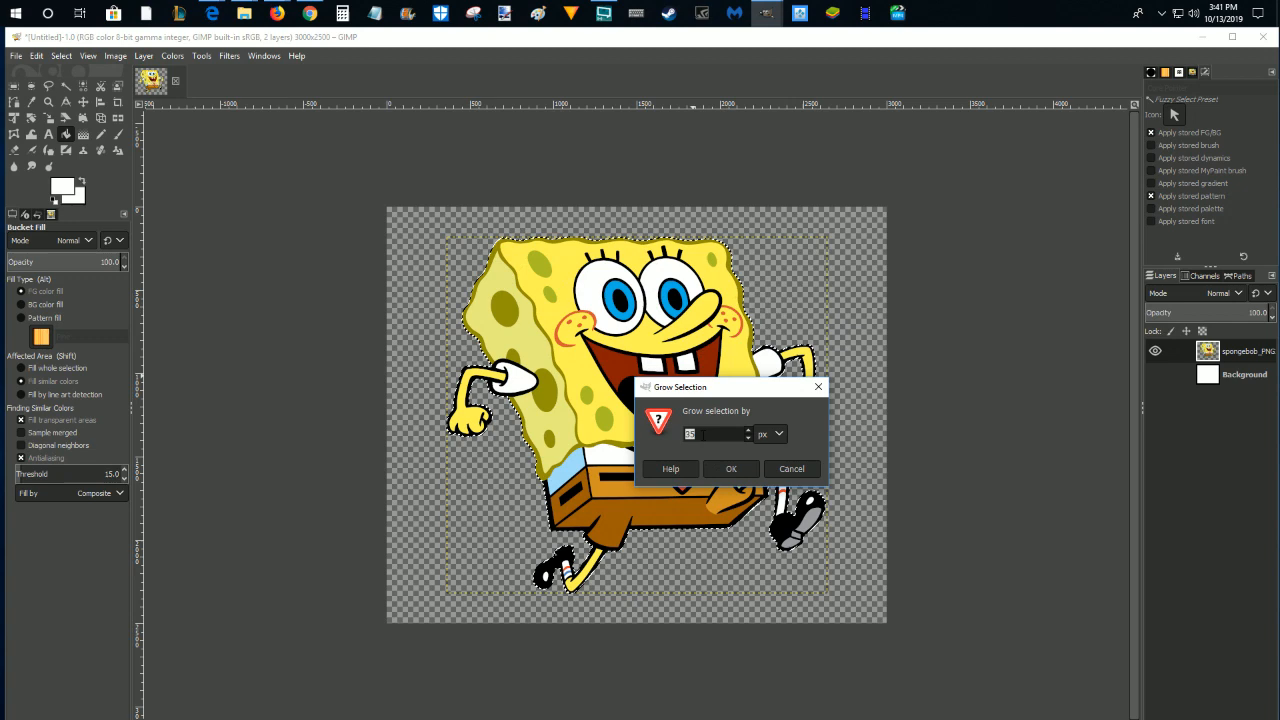
type("35")
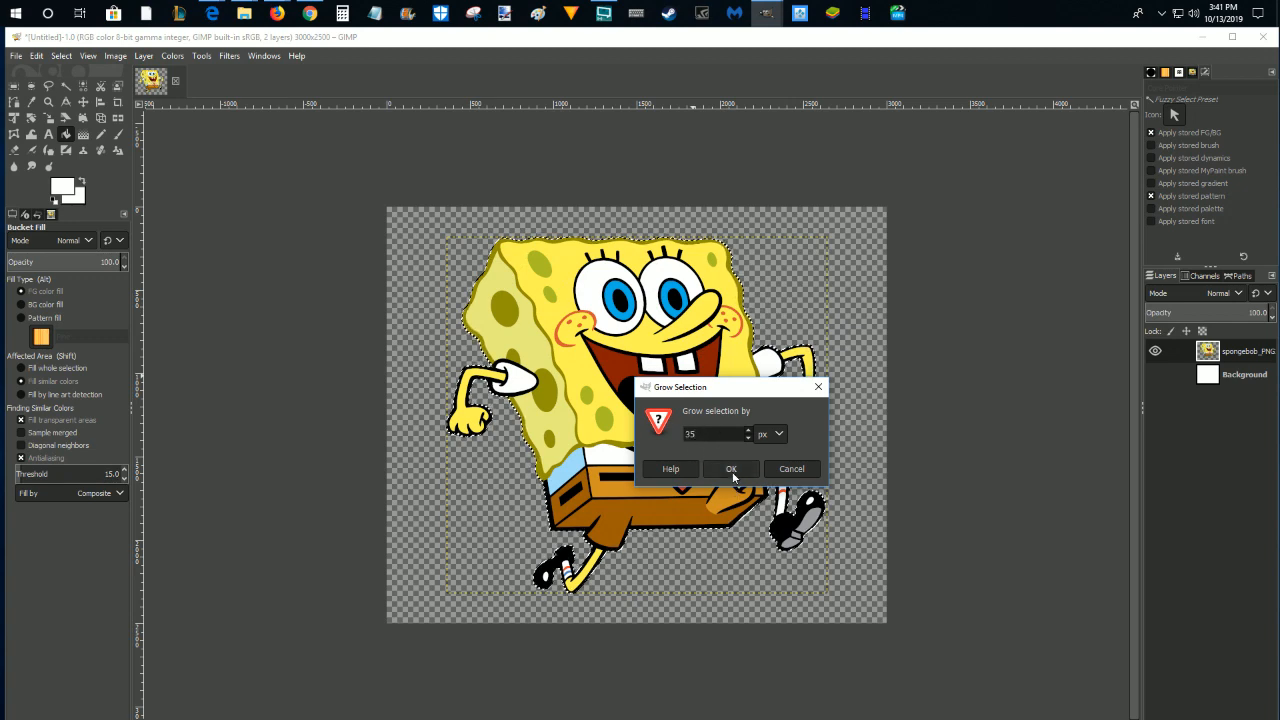
left_click(731, 468)
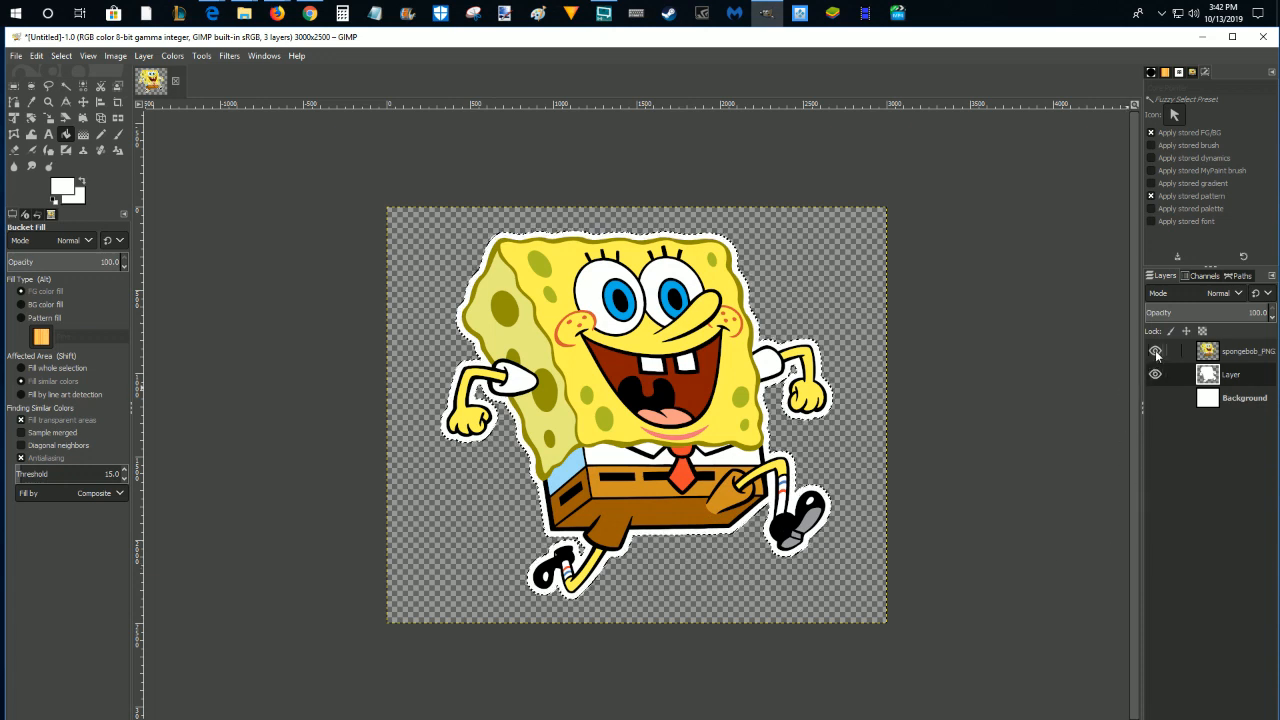
- Toggle the SpongeBob layer's visibility to check the white outline beneath it
left_click(1155, 351)
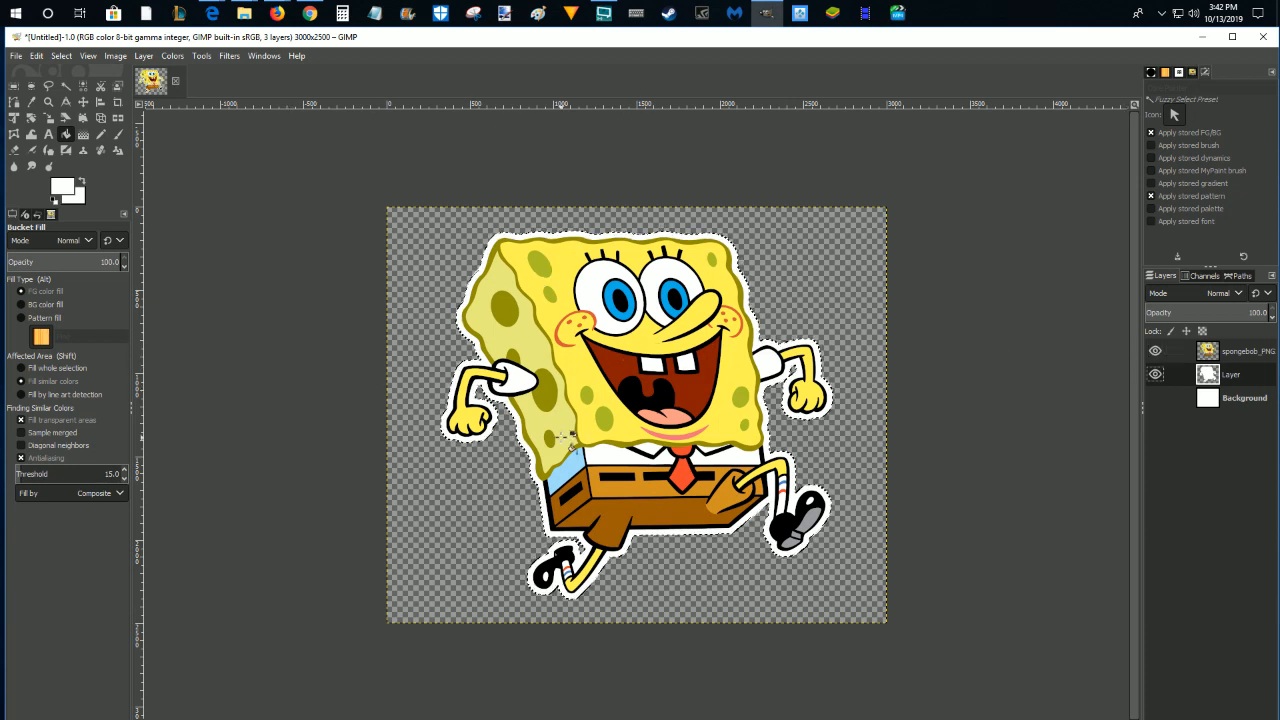
left_click(36, 55)
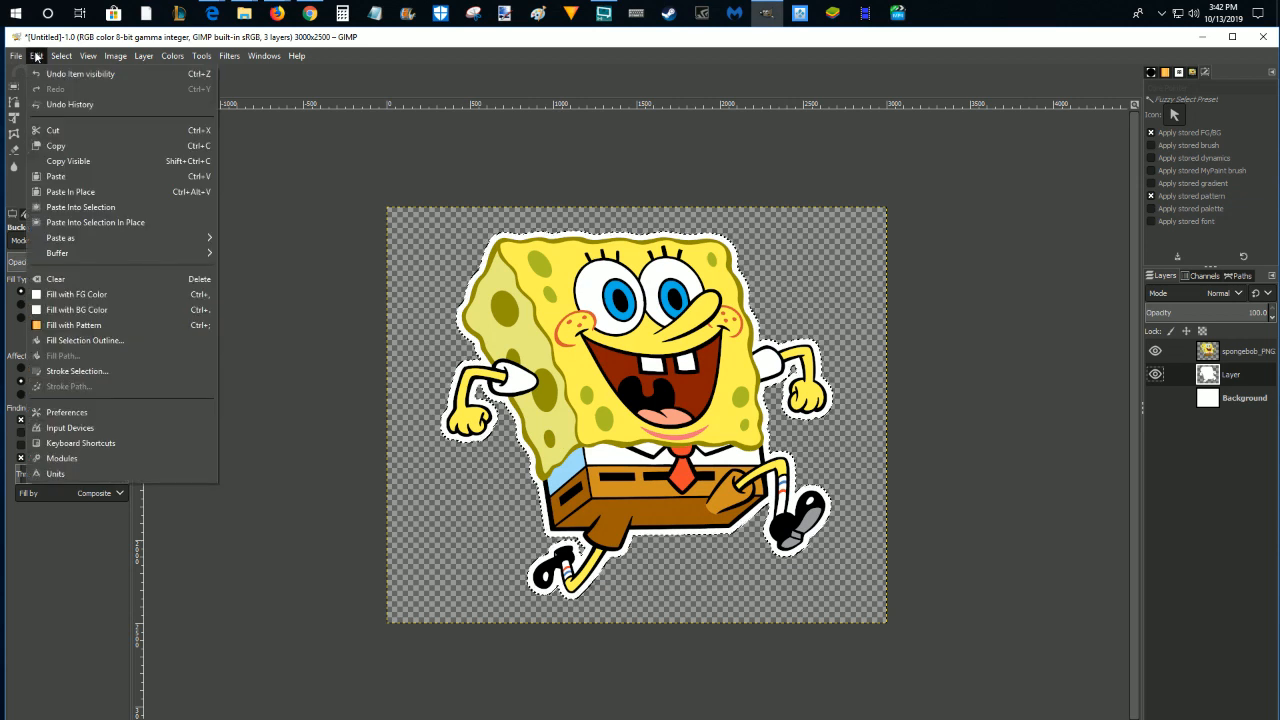
mouse_move(77, 294)
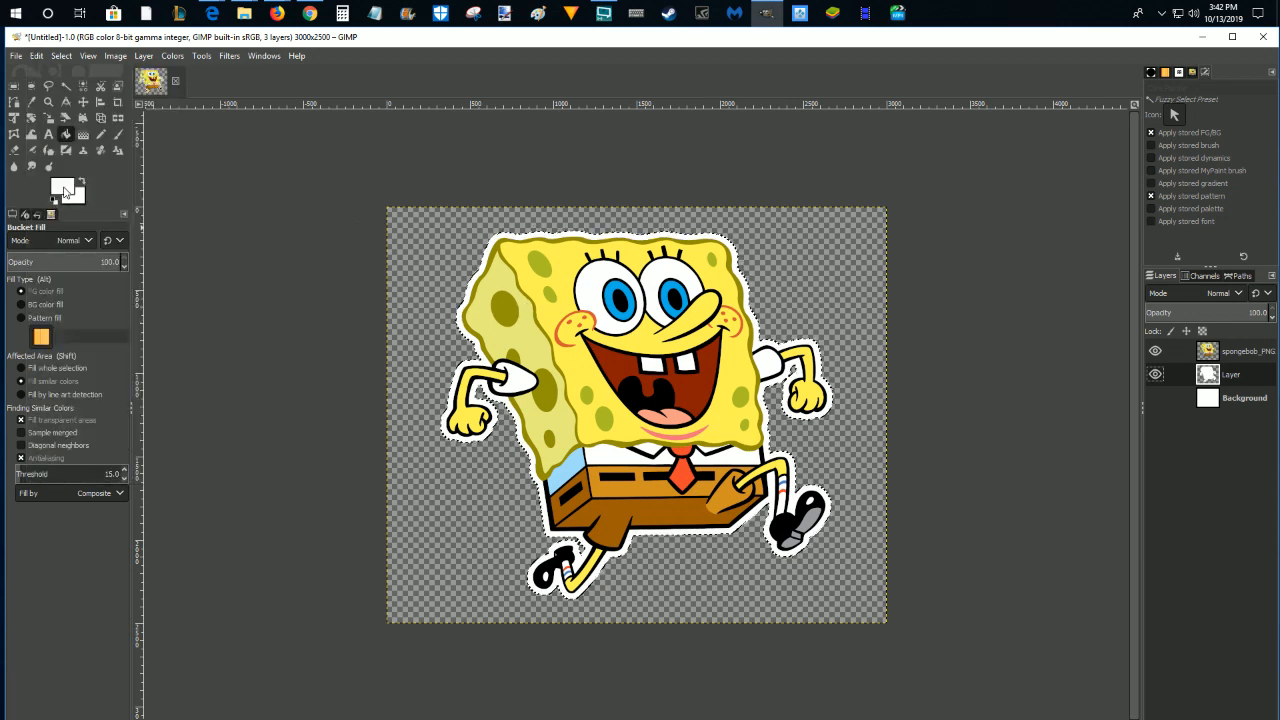
left_click(63, 190)
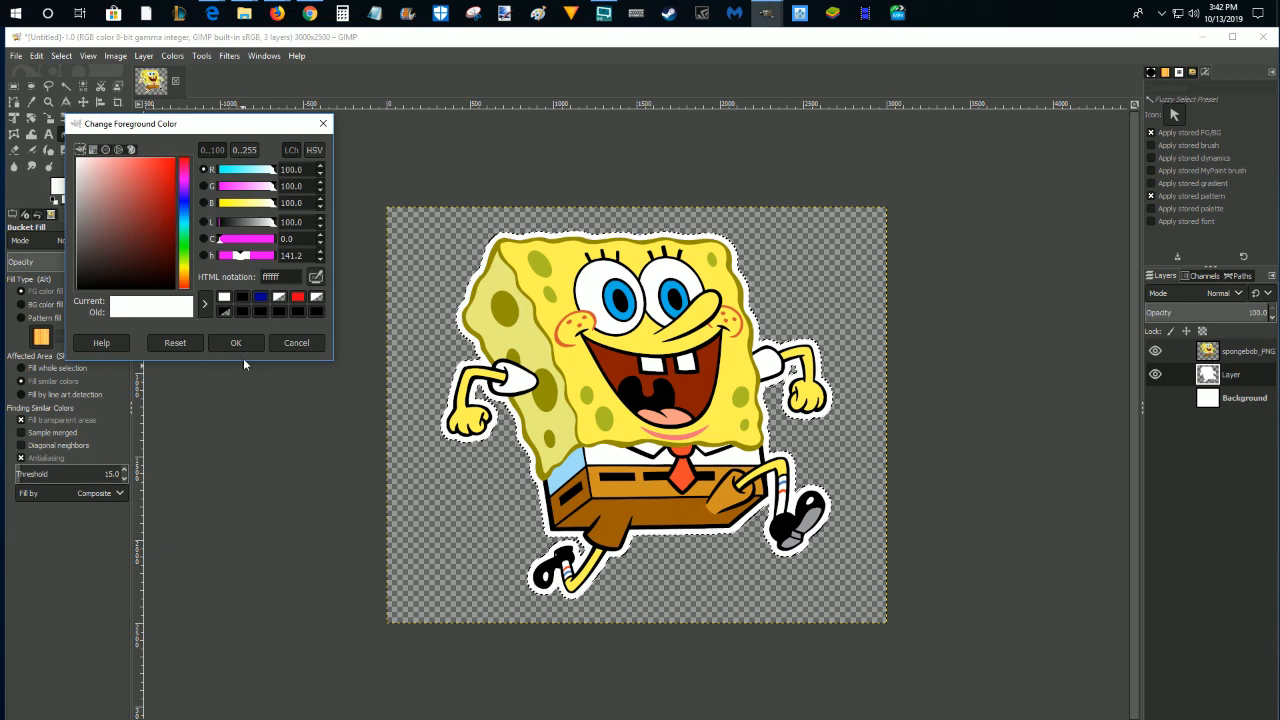
left_click(235, 342)
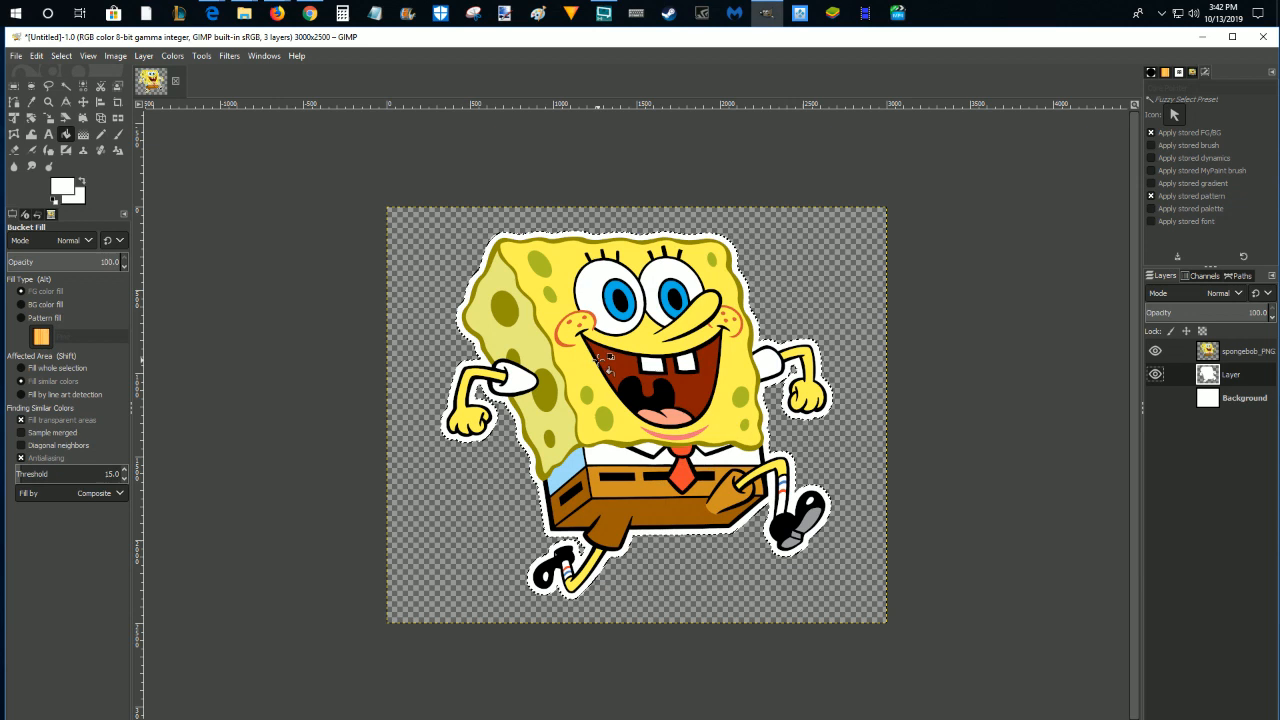
- Grow the selection by a further 50 px from the canvas Select menu
right_click(617, 358)
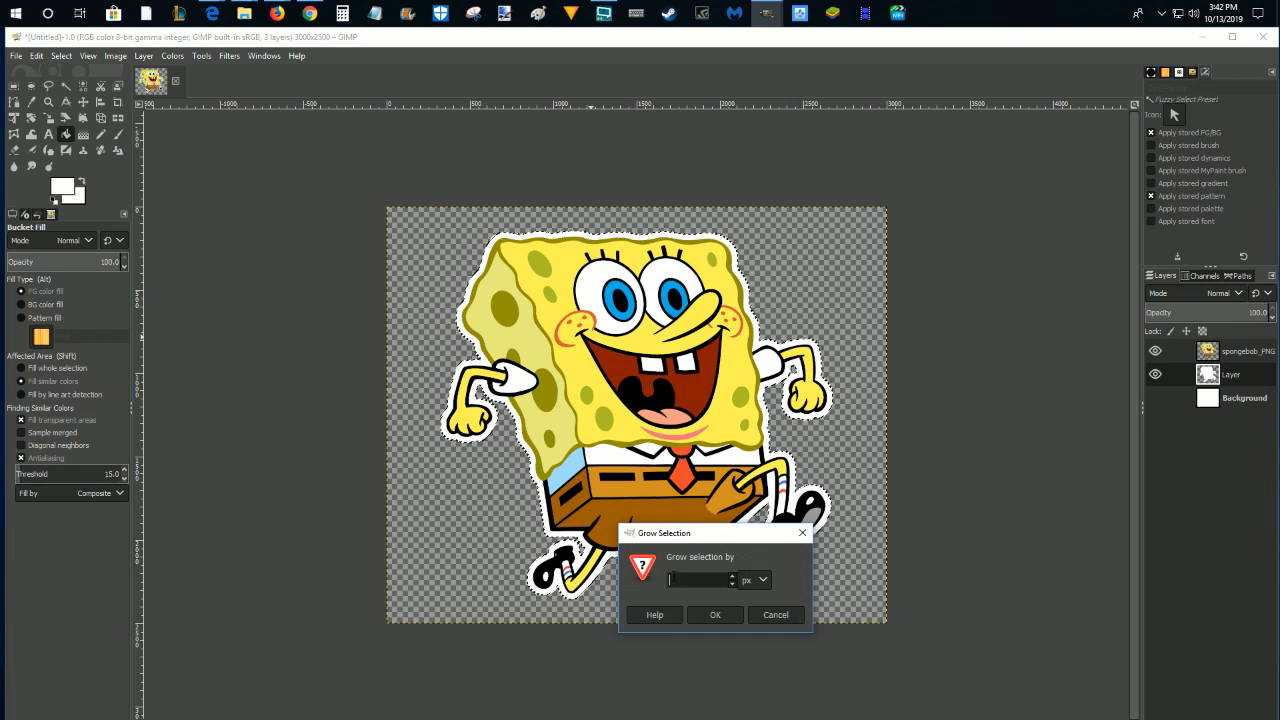
type("50")
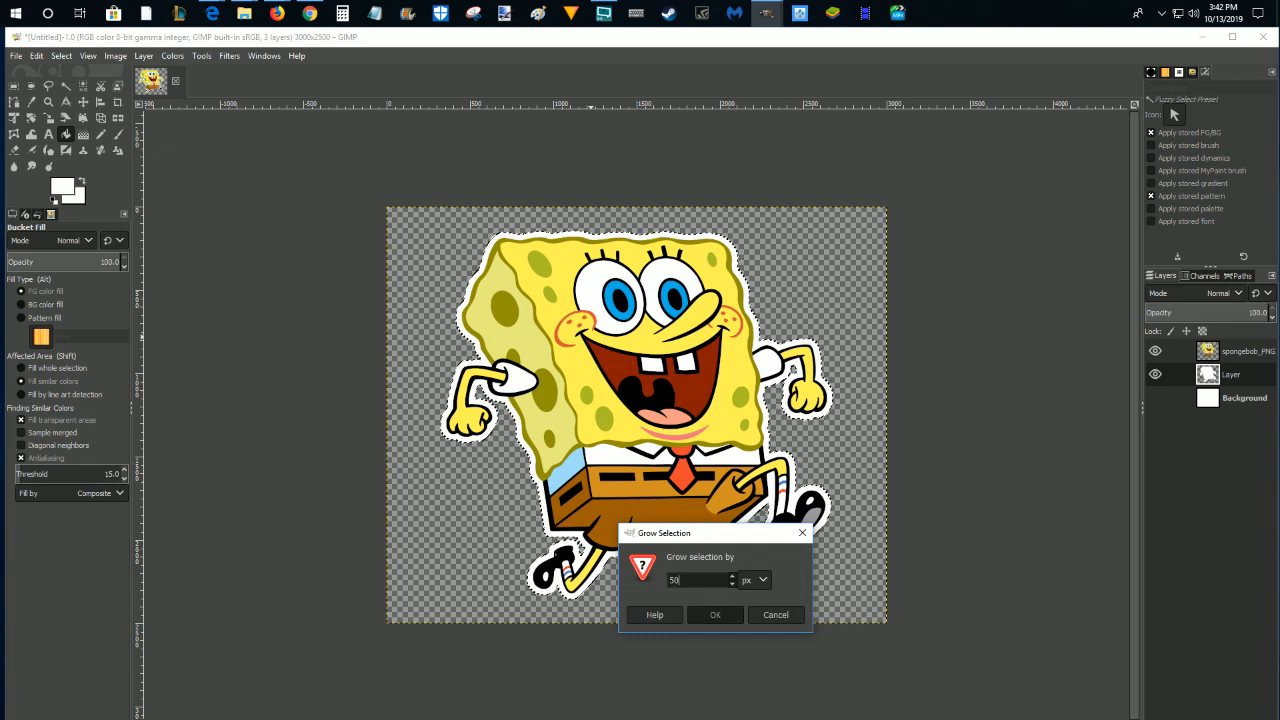
left_click(715, 614)
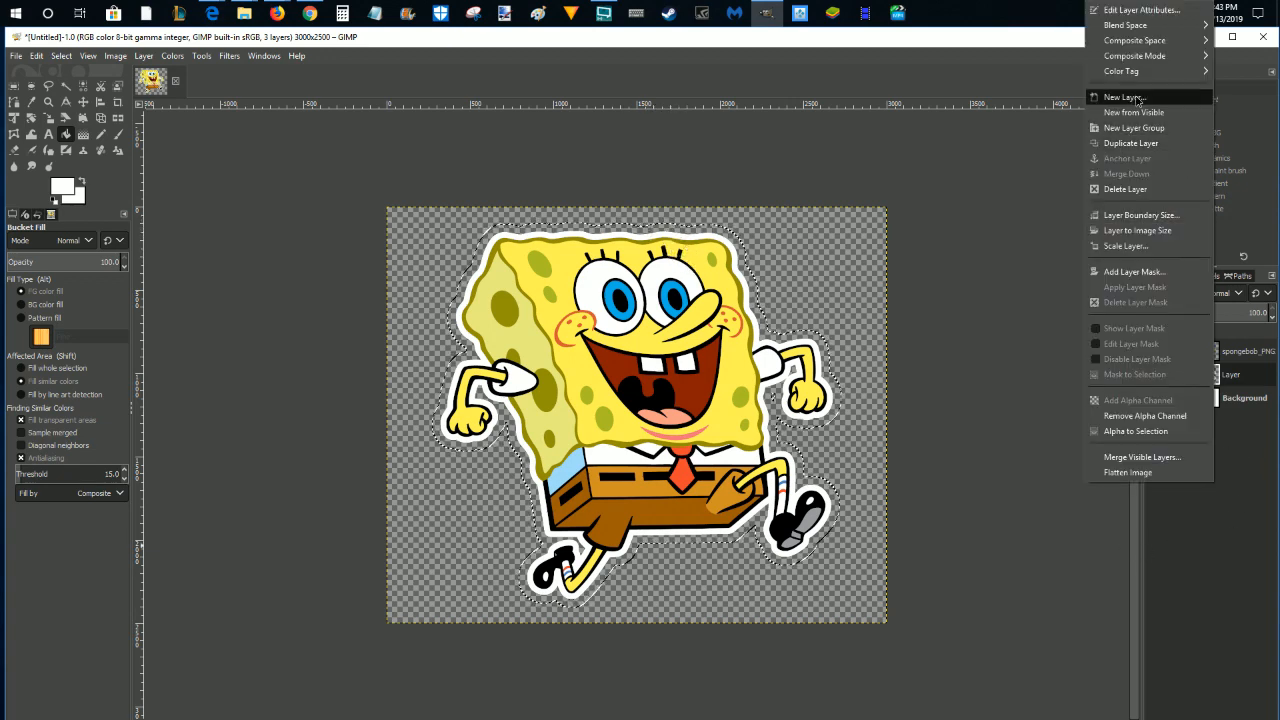
- Add a new shadow layer and set the foreground colour to black
left_click(1122, 97)
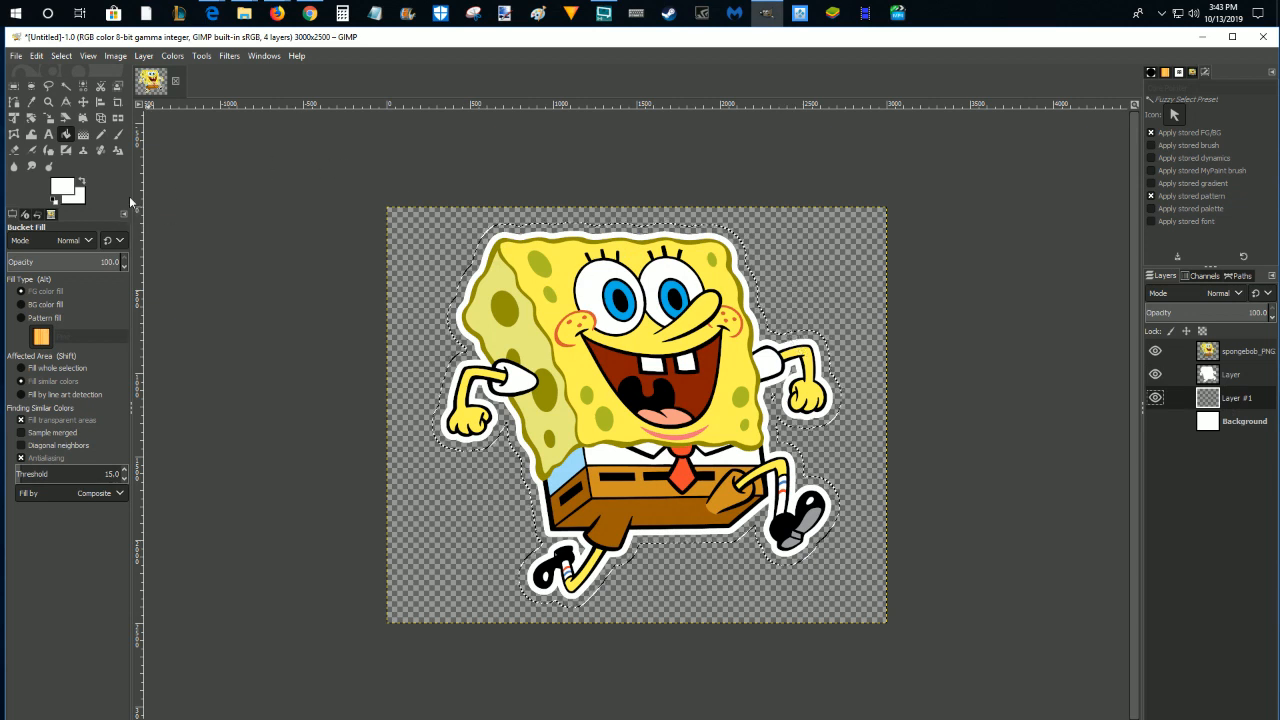
left_click(62, 186)
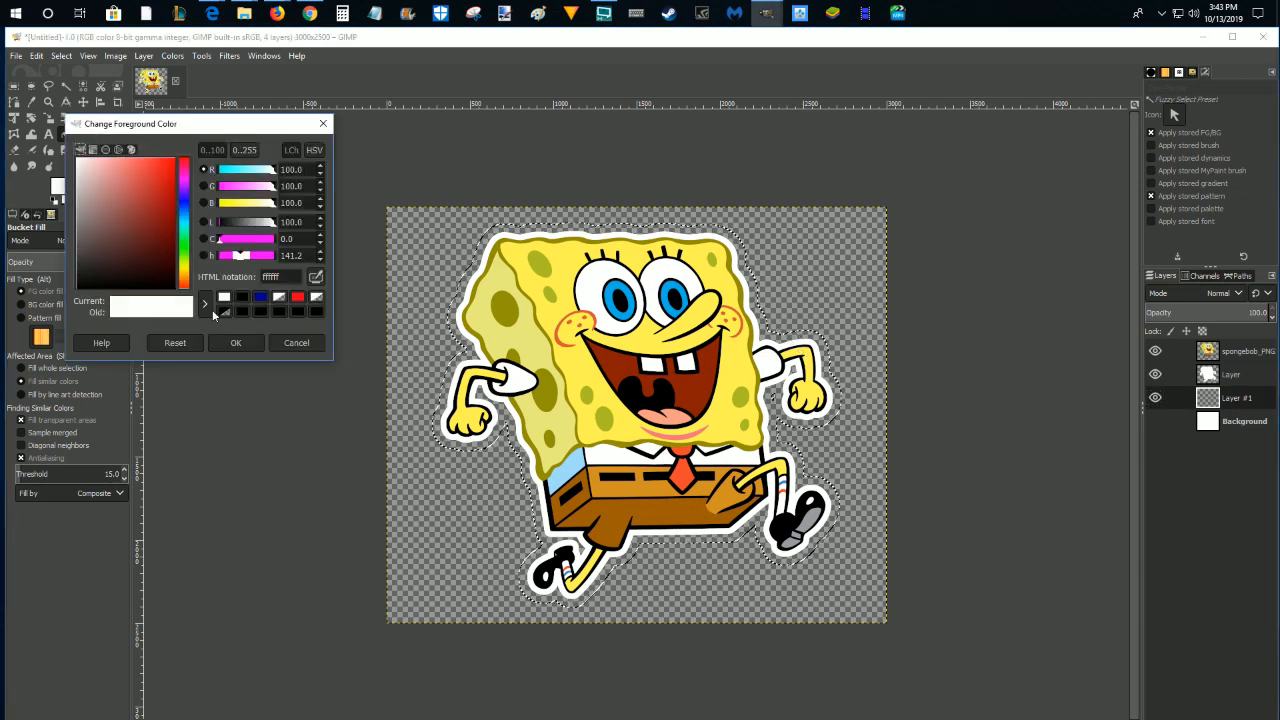
left_click(224, 296)
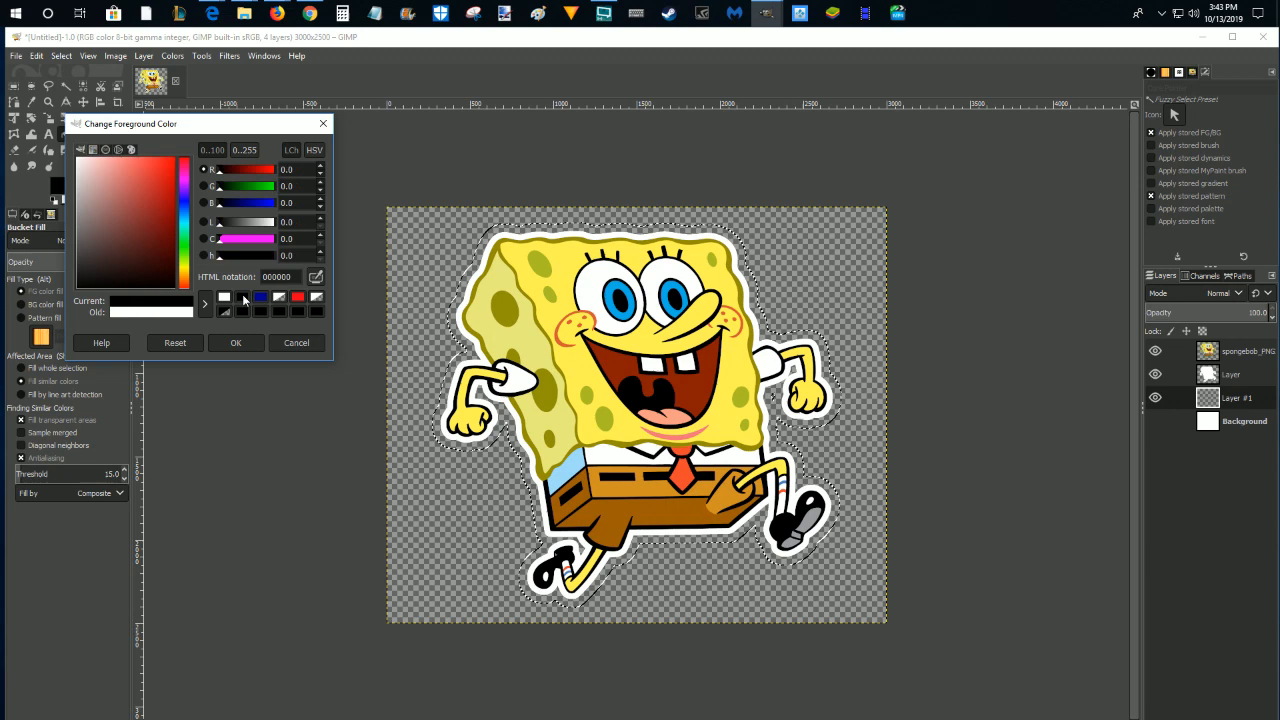
left_click(235, 342)
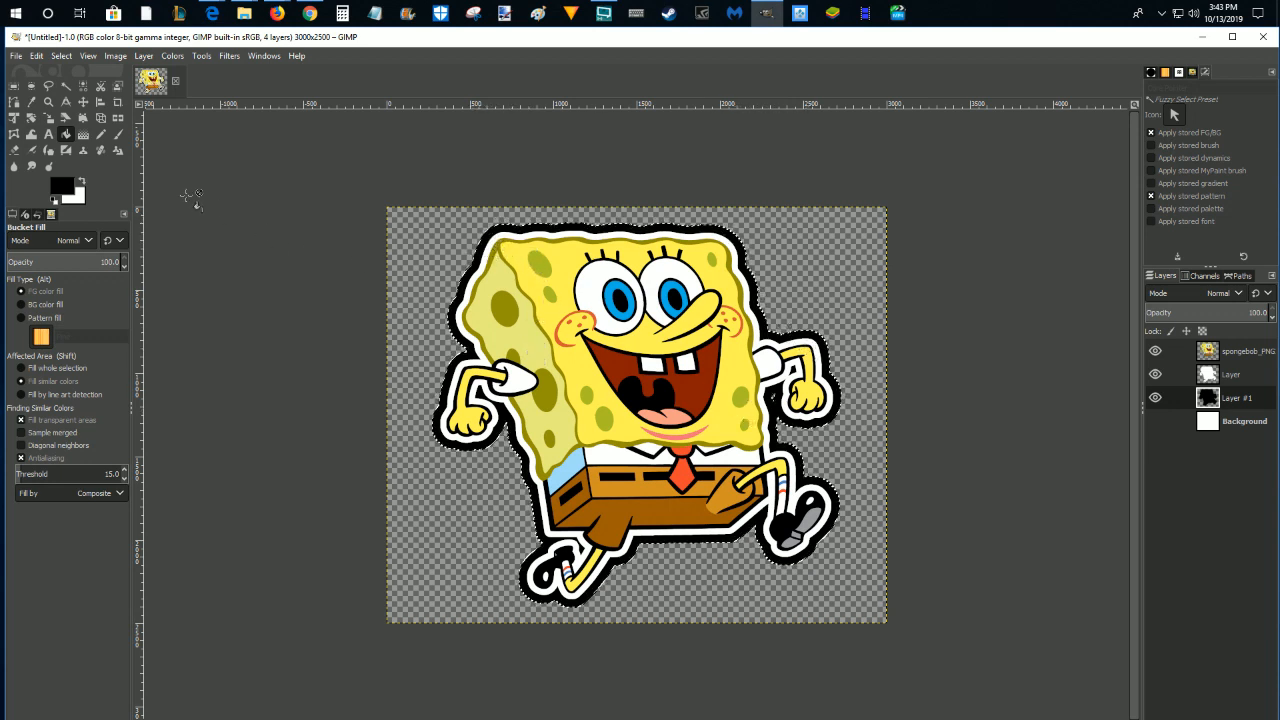
- Choose Select > None to drop the current selection
left_click(61, 55)
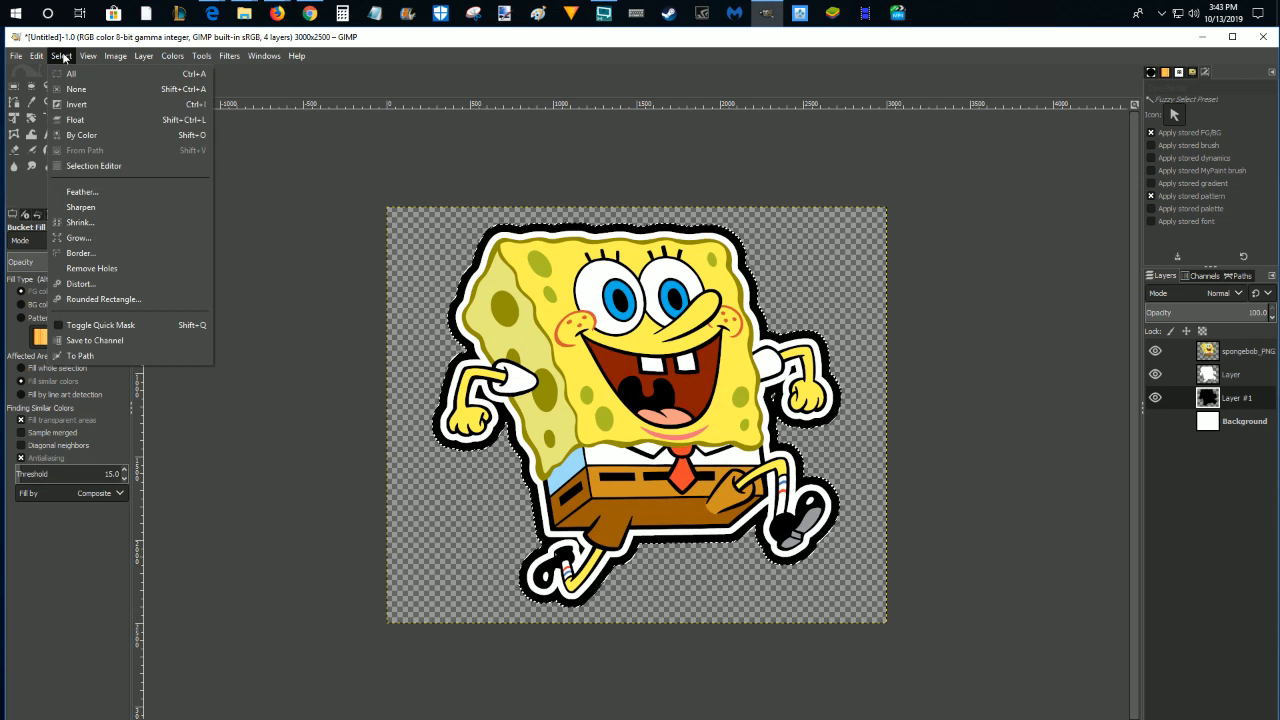
left_click(76, 89)
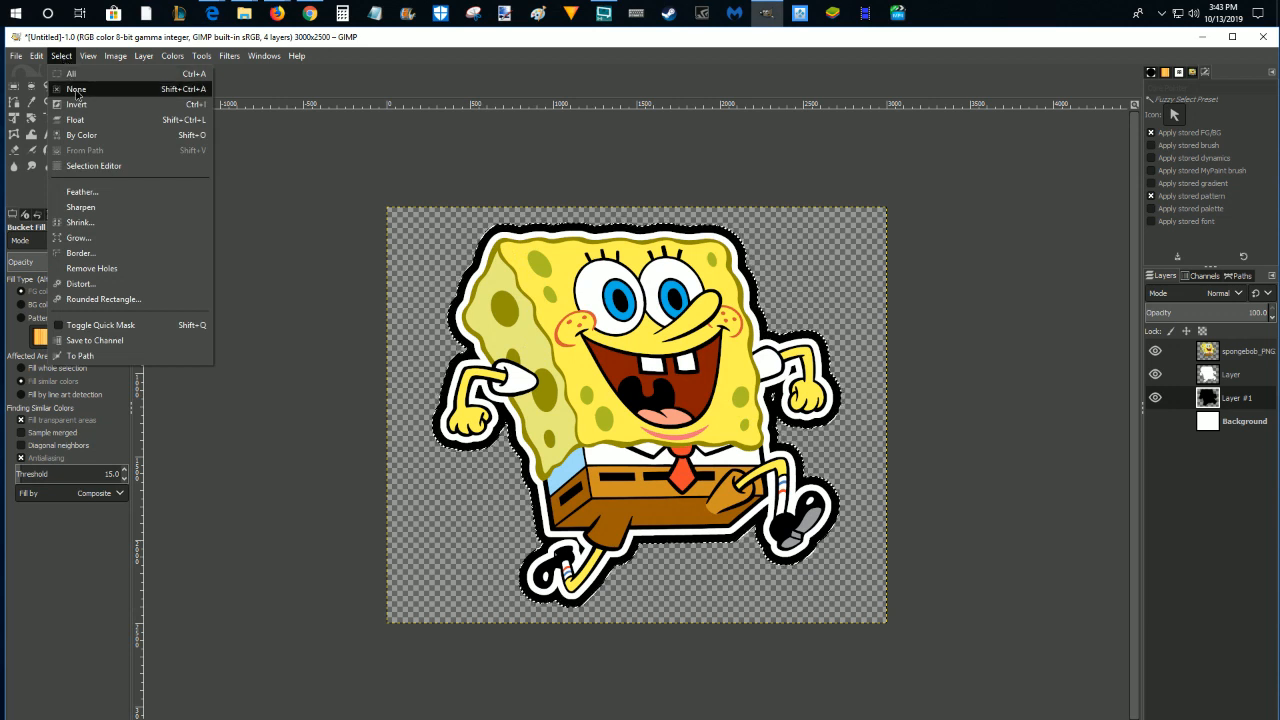
left_click(76, 89)
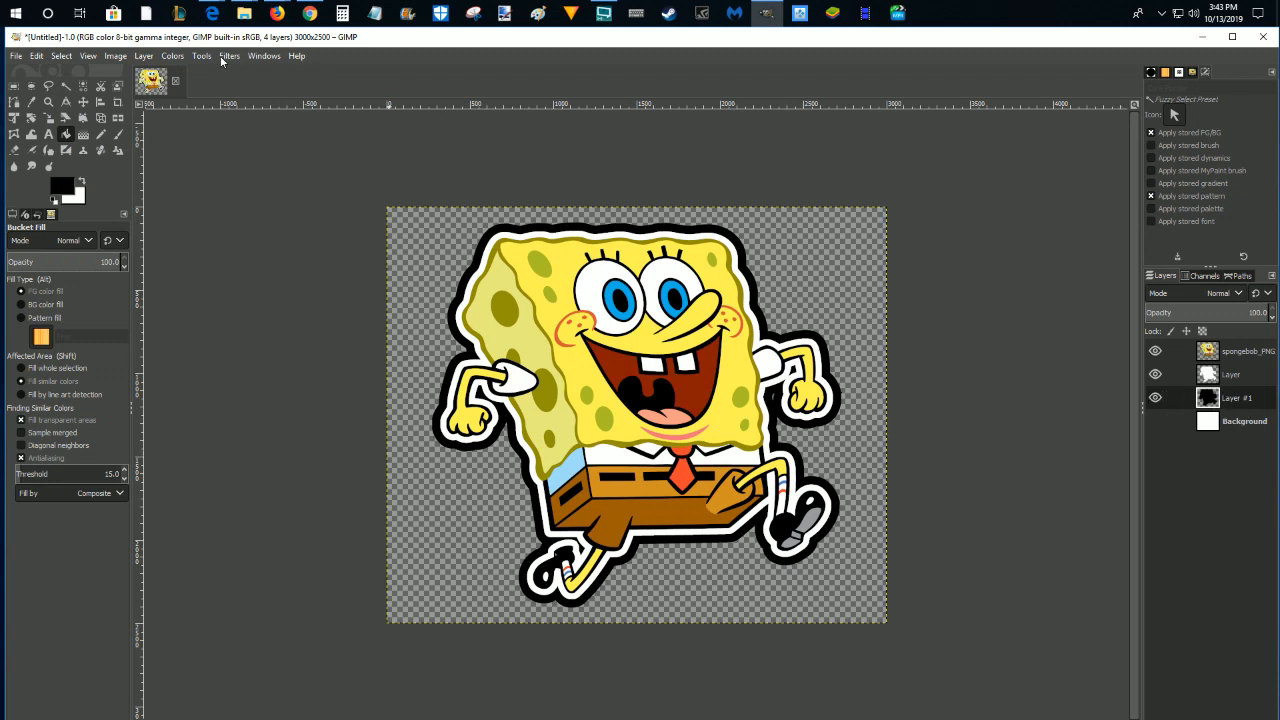
- Apply a Gaussian Blur of about 50 to the black layer
left_click(229, 55)
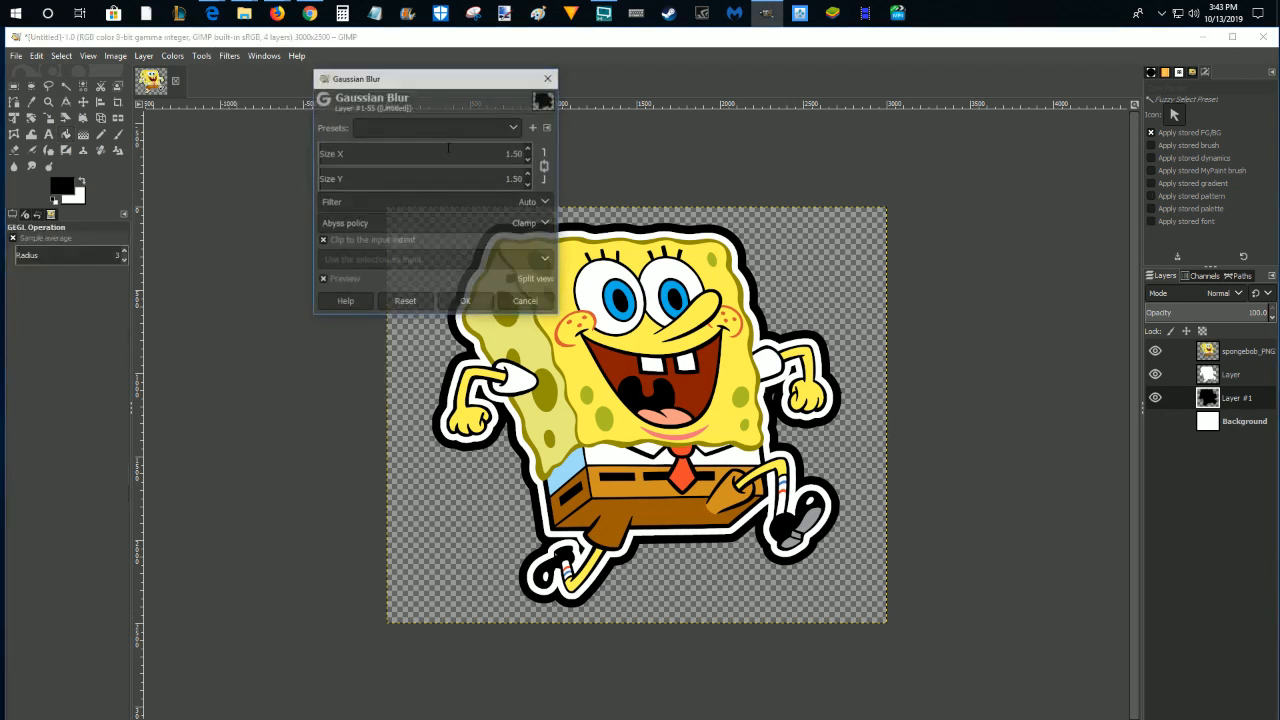
left_click_drag(435, 78, 245, 170)
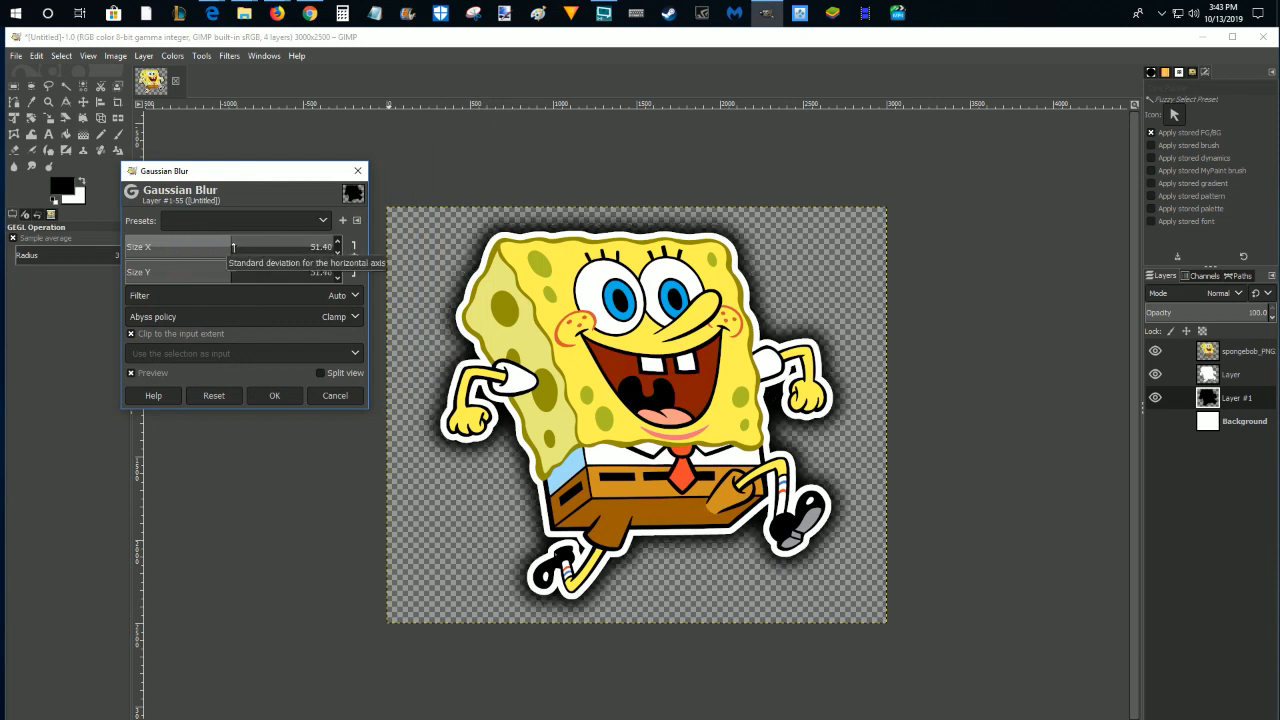
left_click_drag(234, 247, 244, 247)
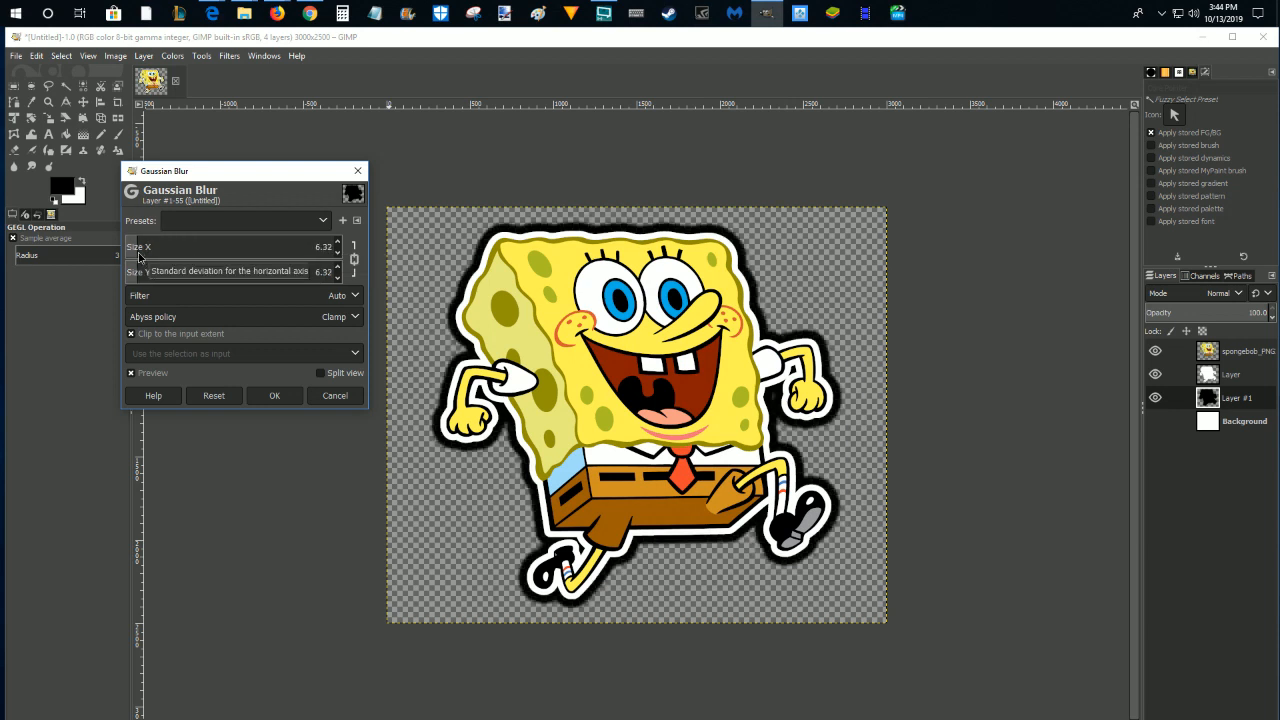
left_click_drag(140, 247, 230, 247)
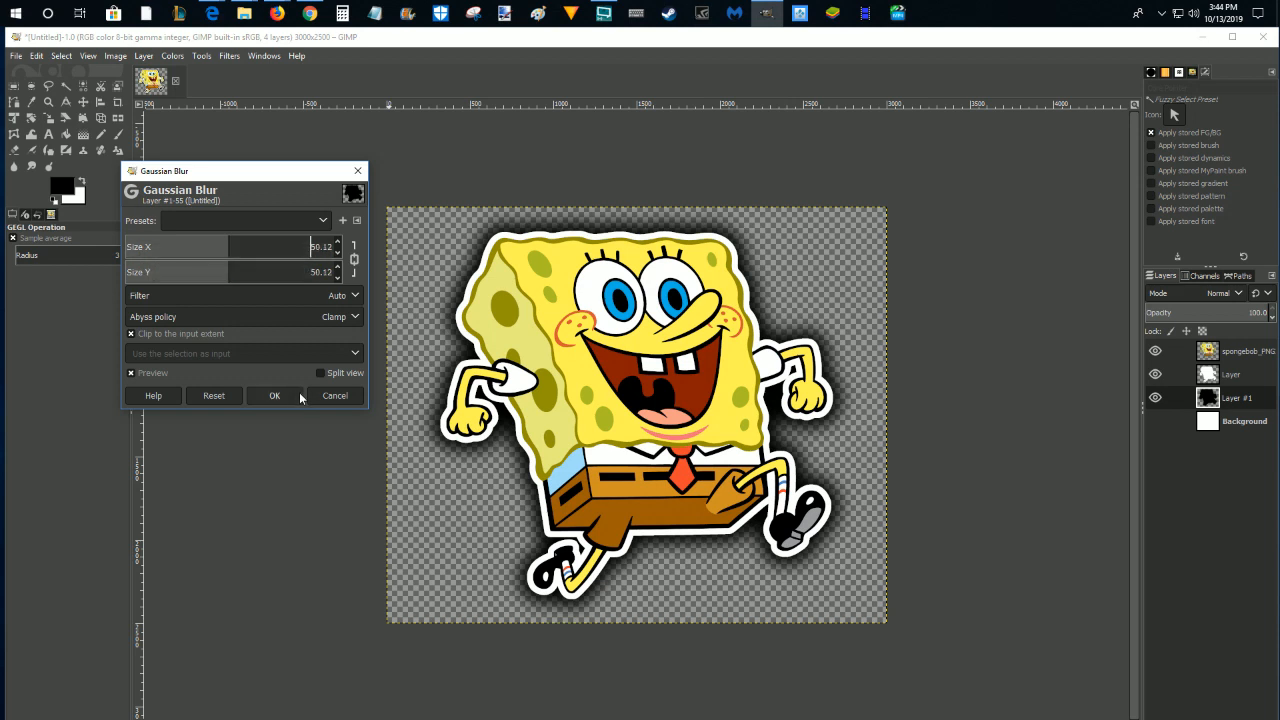
left_click(274, 395)
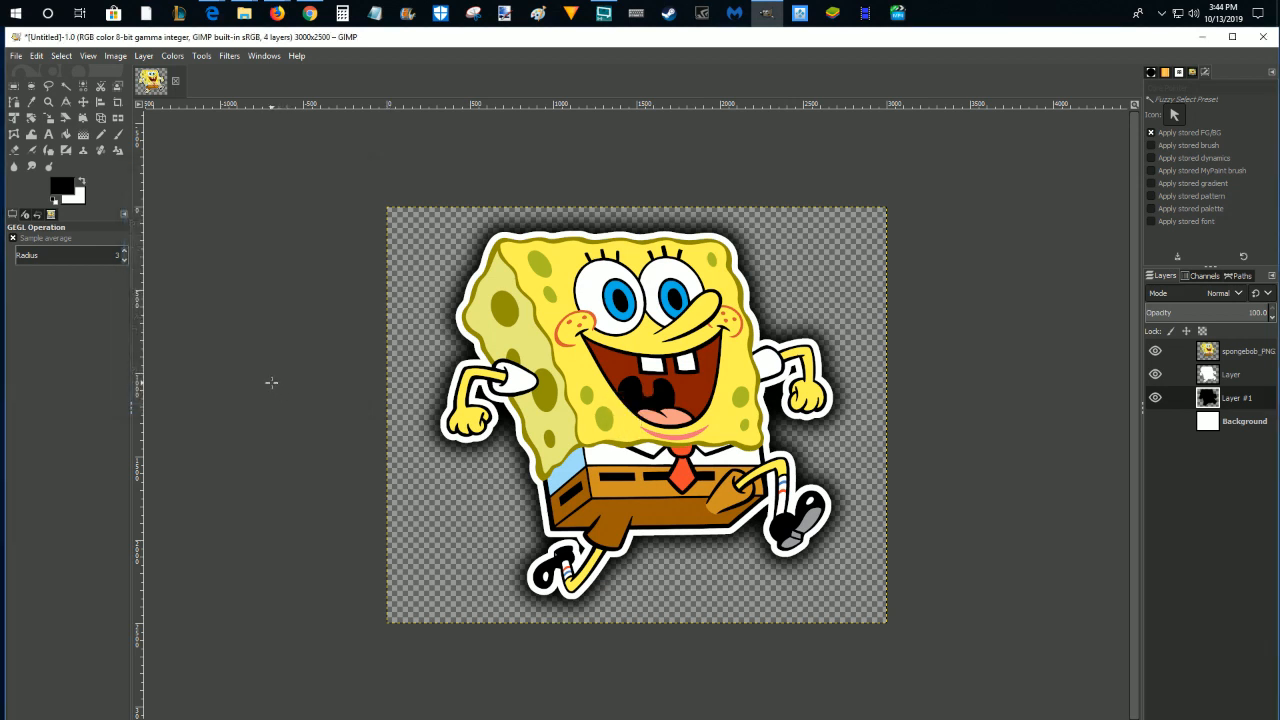
mouse_move(291, 391)
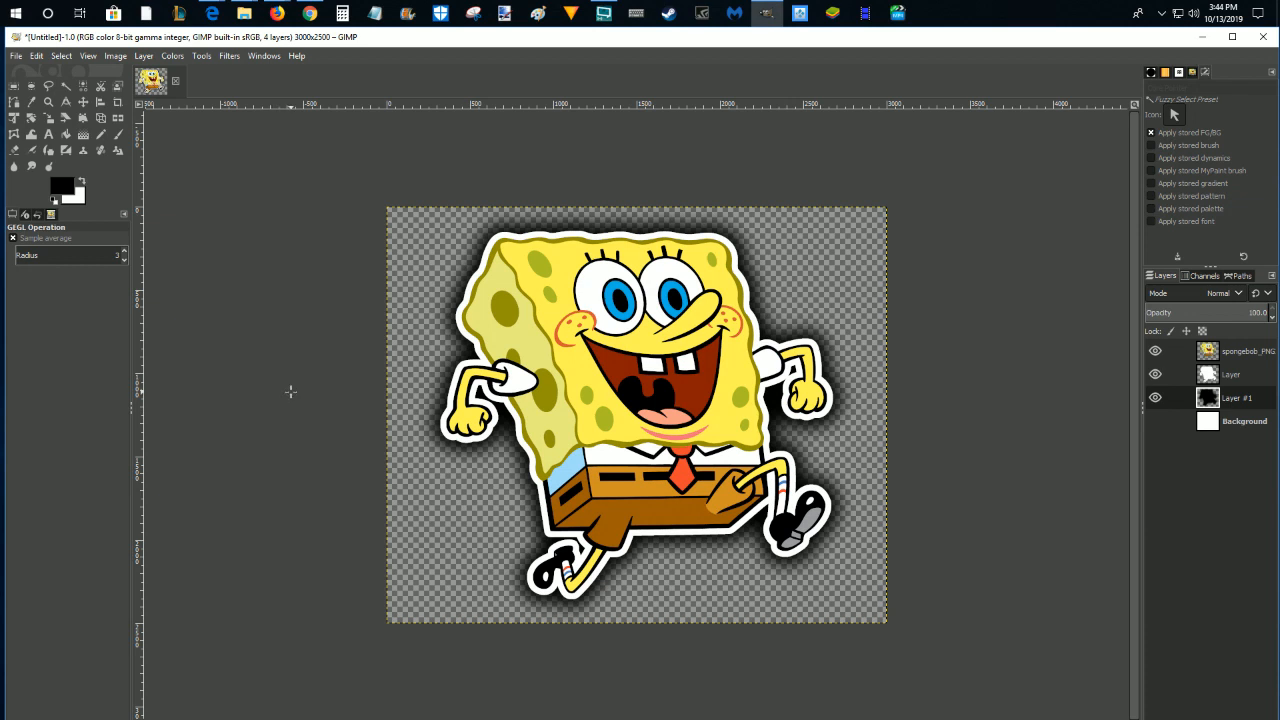